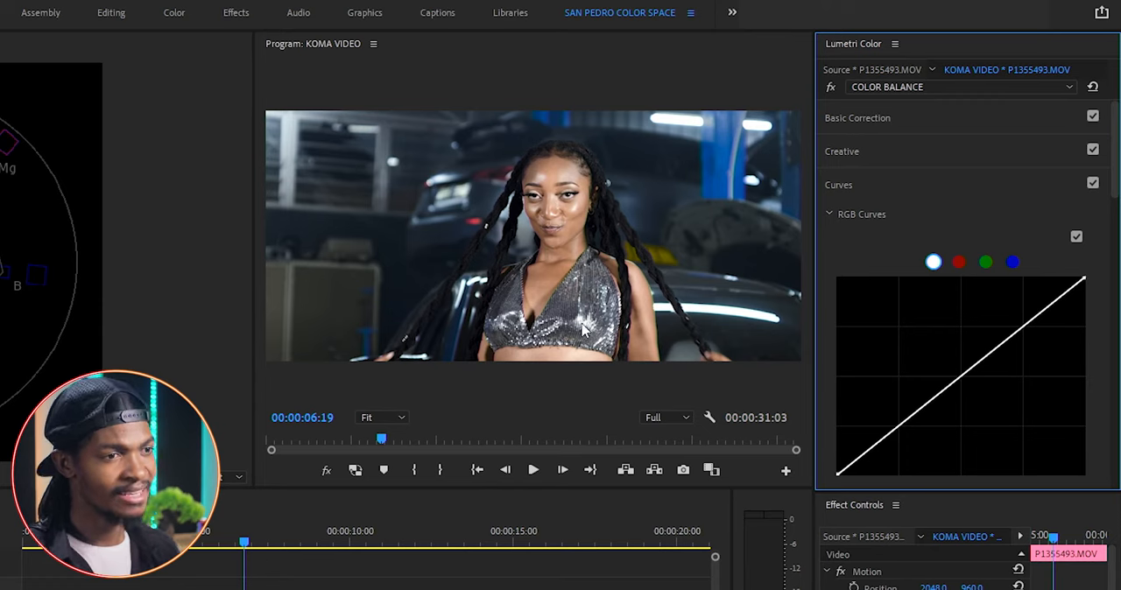
pyautogui.moveTo(529, 413)
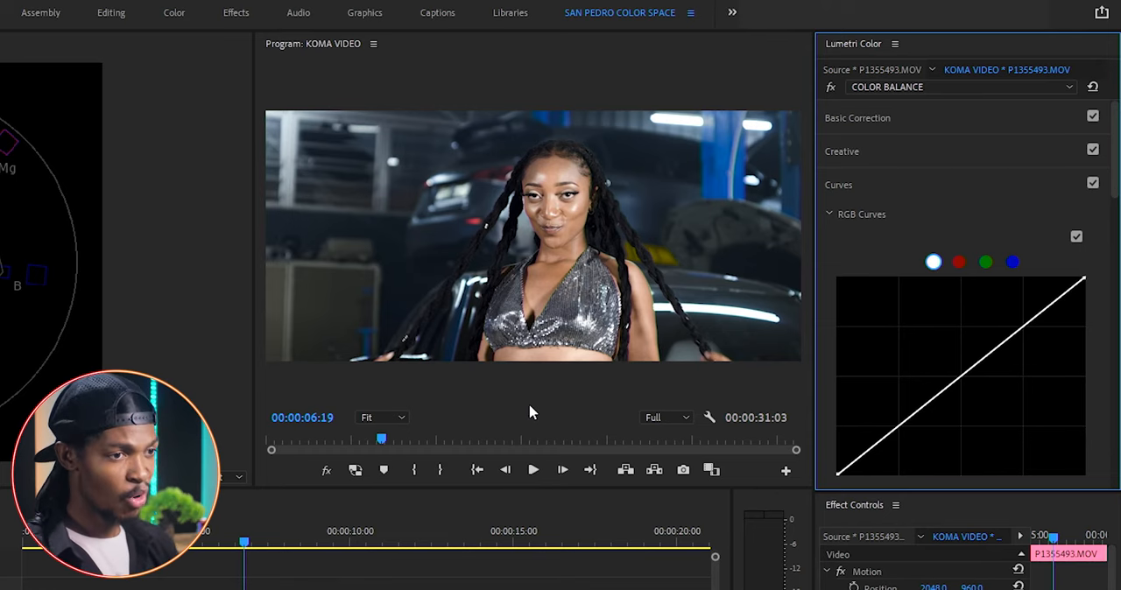
pyautogui.moveTo(797, 217)
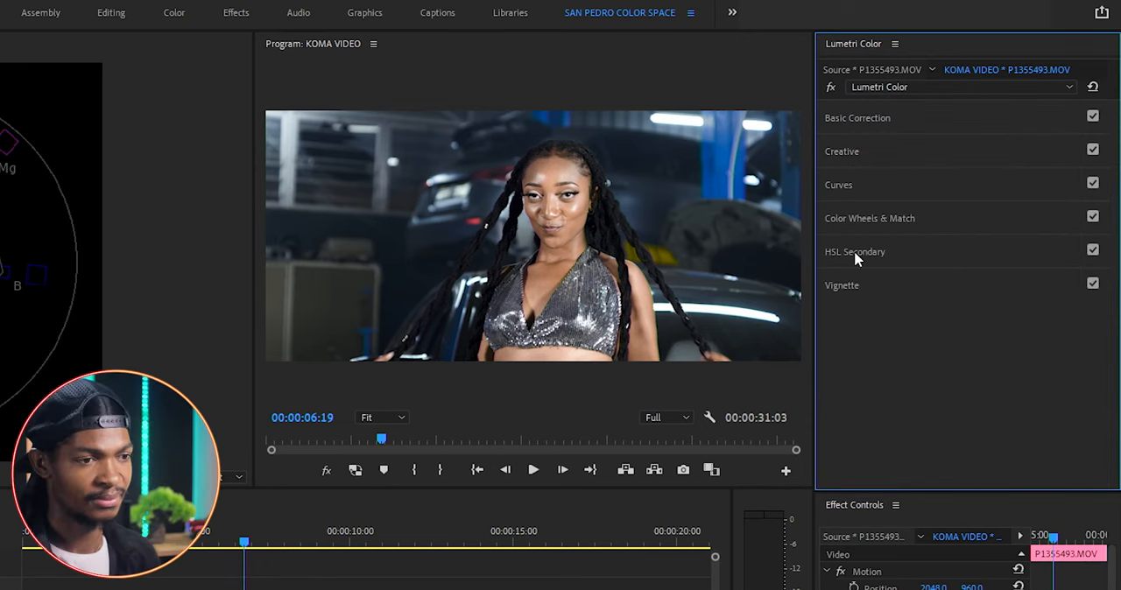
# - Key the woman's skin with the HSL Secondary eyedropper, shown as color against gray
pyautogui.click(855, 253)
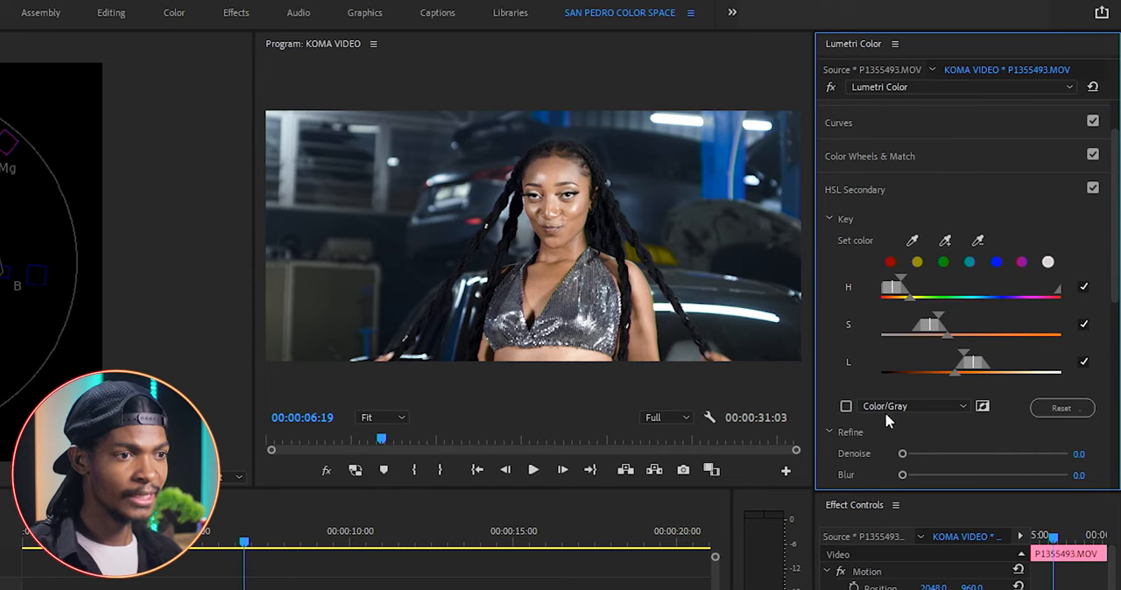
pyautogui.click(846, 406)
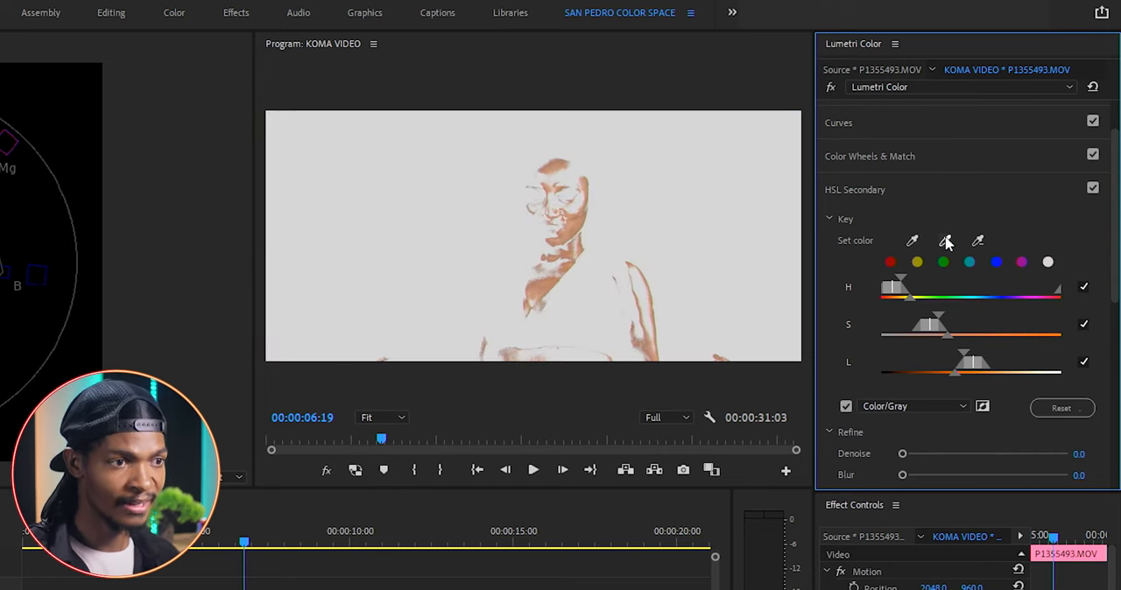
pyautogui.click(944, 240)
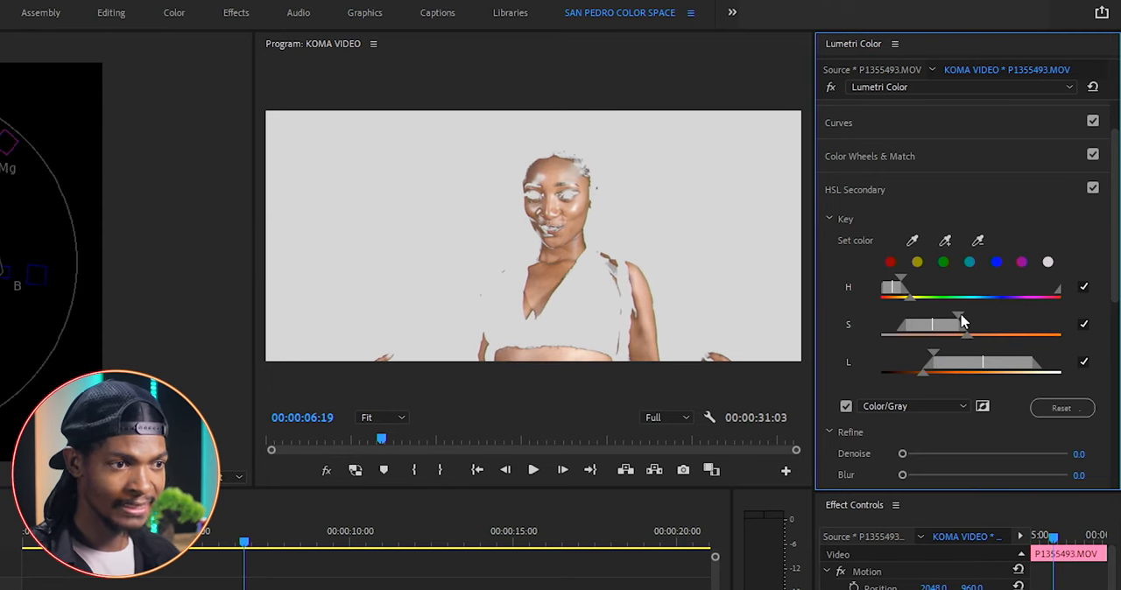
pyautogui.moveTo(885, 278)
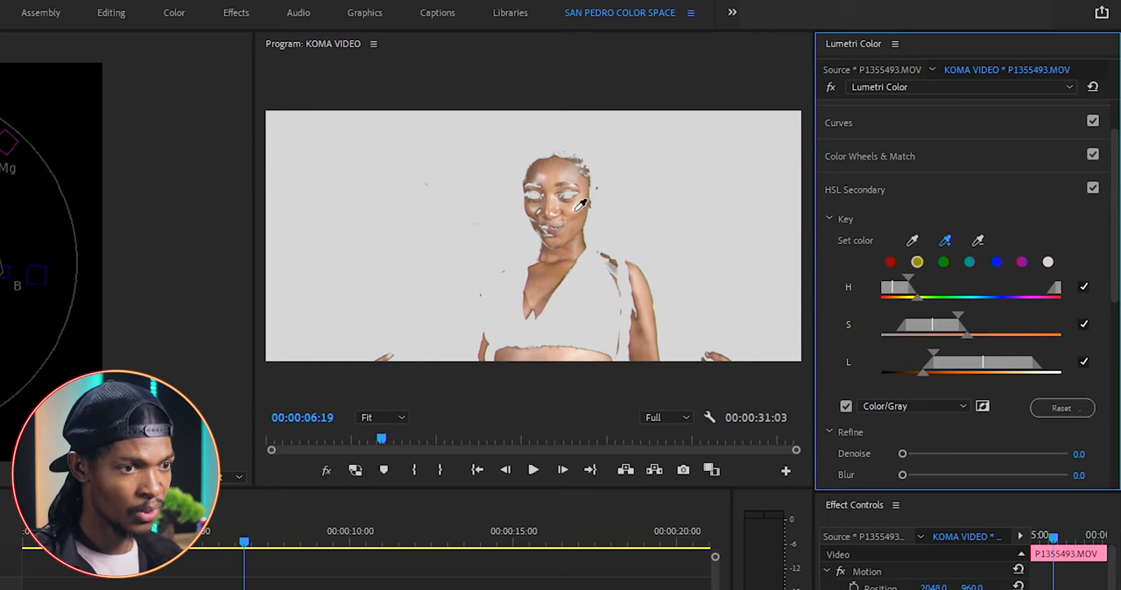
pyautogui.moveTo(657, 168)
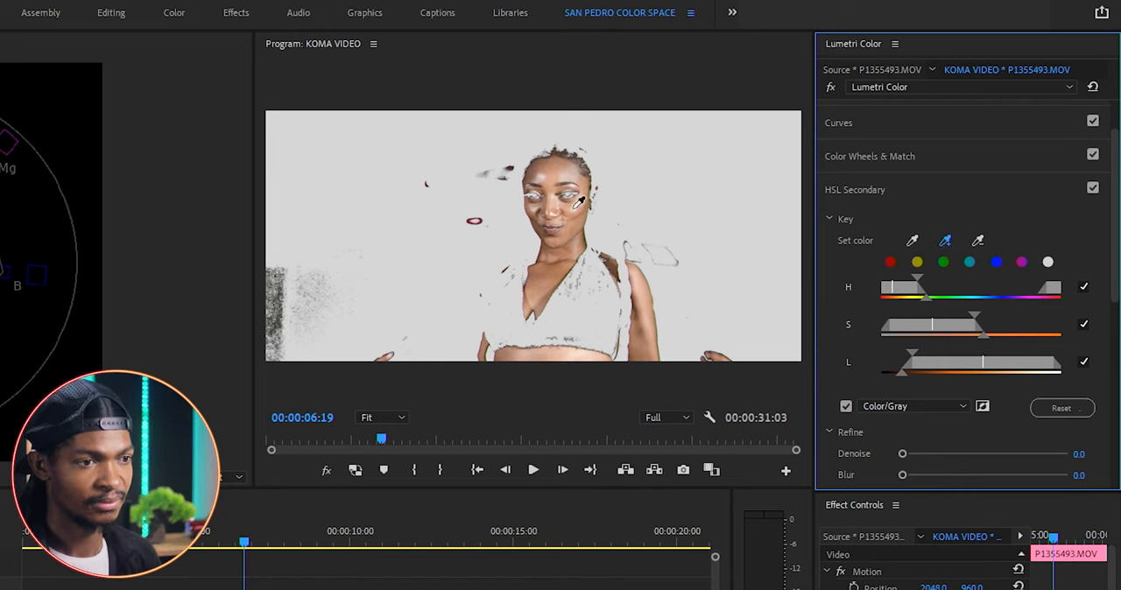
pyautogui.scroll(-3)
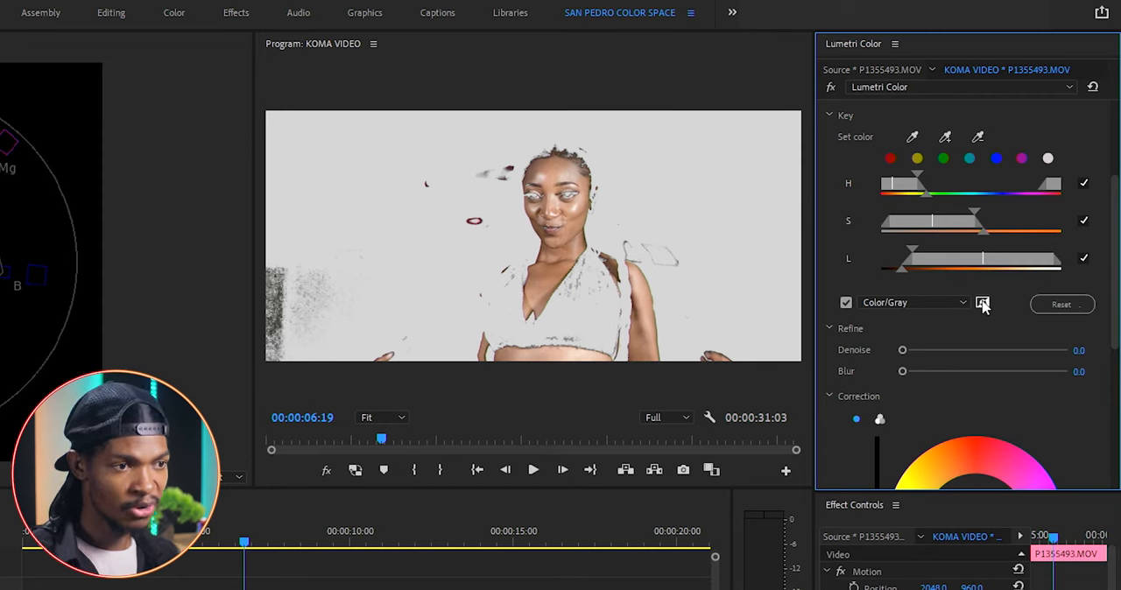
# - Invert the key to target the background and refine it with Denoise 10 and Blur 7
pyautogui.click(983, 301)
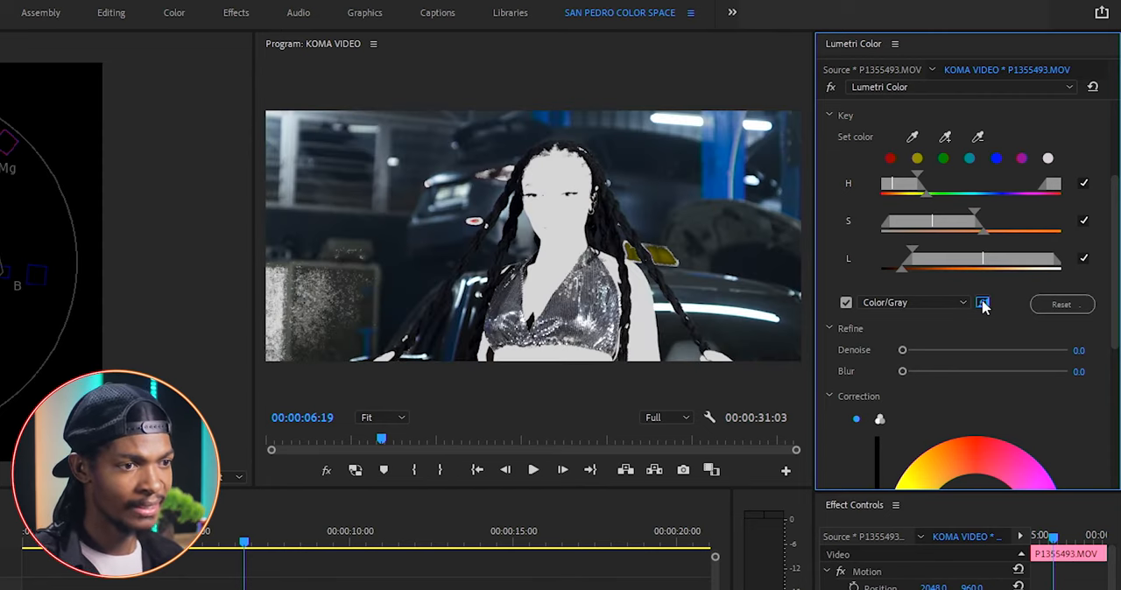
pyautogui.click(983, 302)
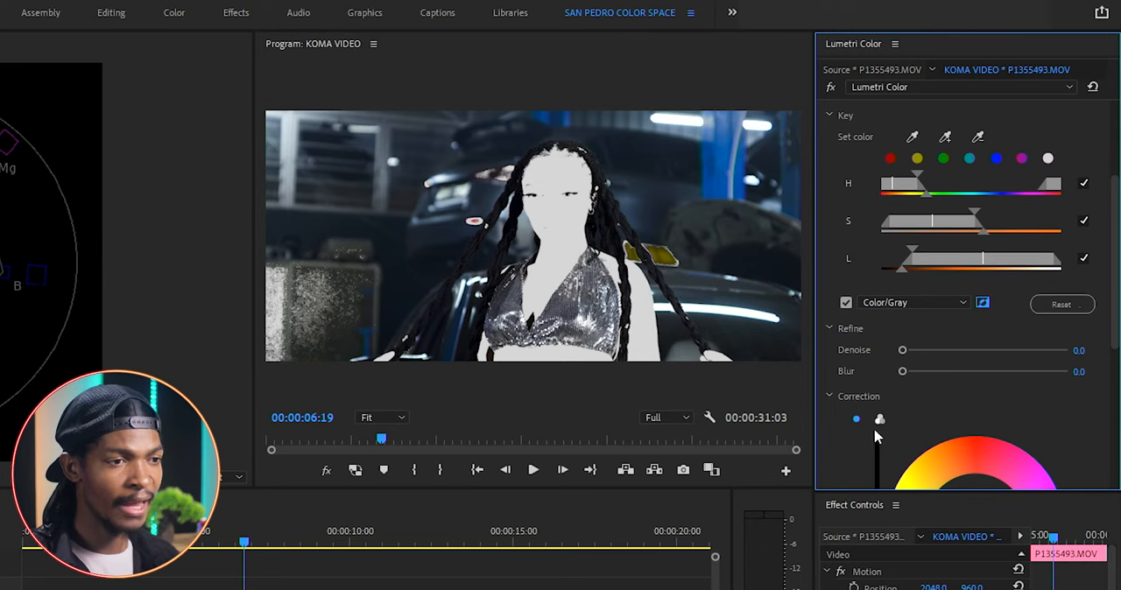
pyautogui.moveTo(844, 340)
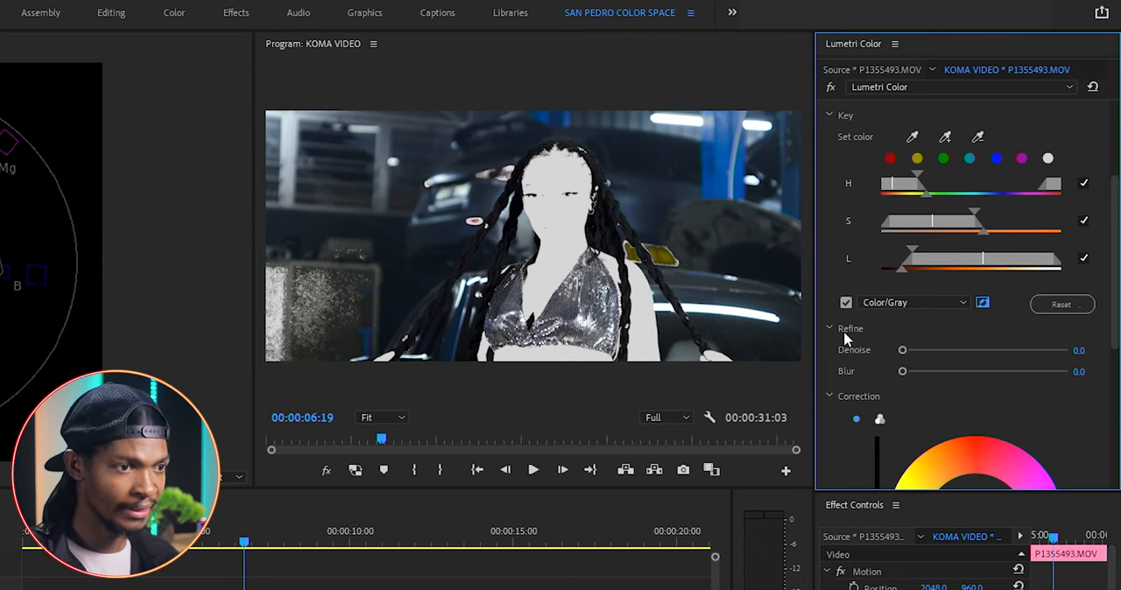
pyautogui.doubleClick(1089, 348)
pyautogui.write('10')
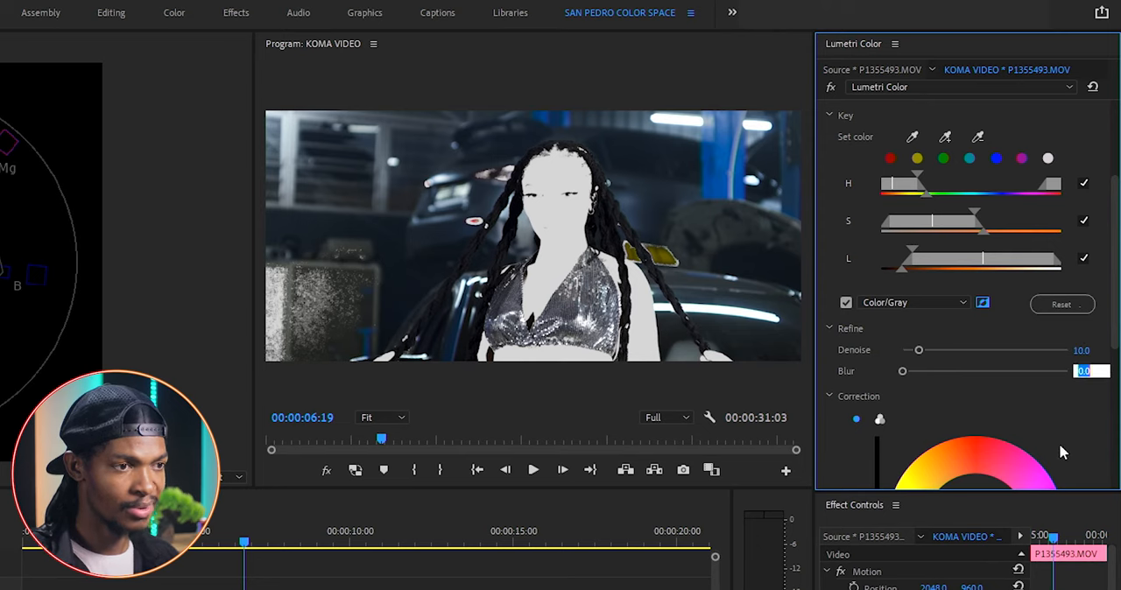
pyautogui.moveTo(904, 371); pyautogui.dragTo(943, 371)
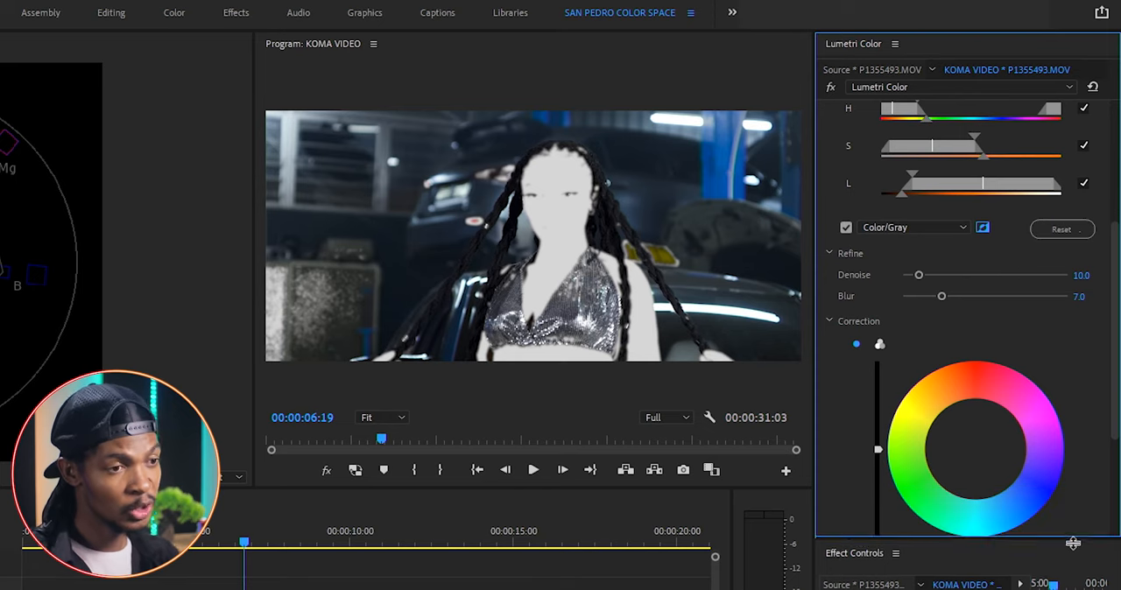
# - Cool the keyed background's temperature to about -35 and shift its shadow wheel bluish
pyautogui.scroll(-3)
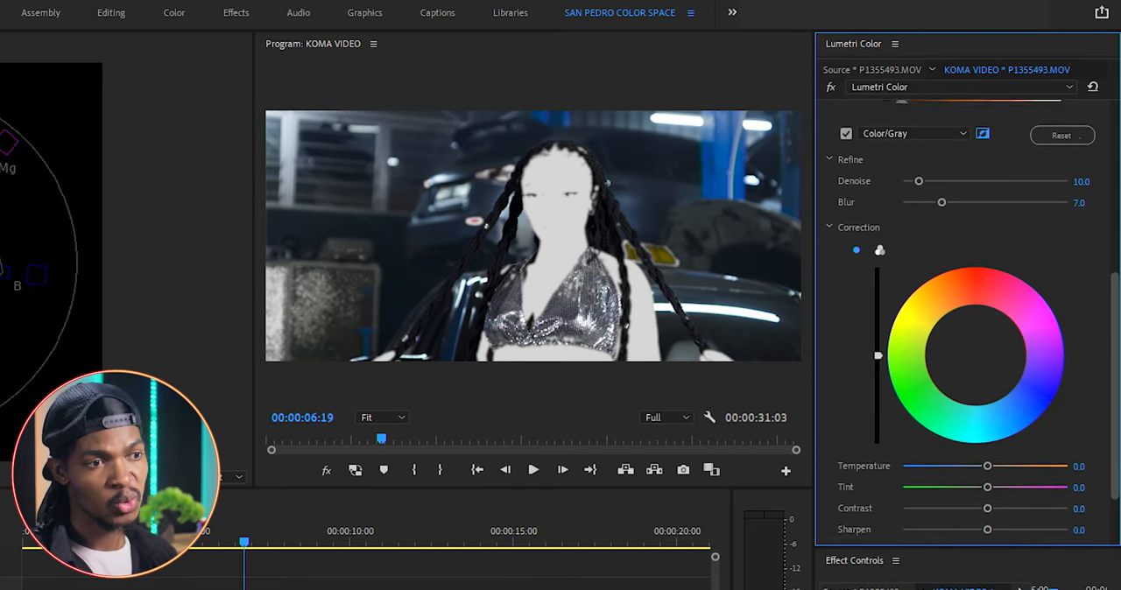
pyautogui.scroll(-3)
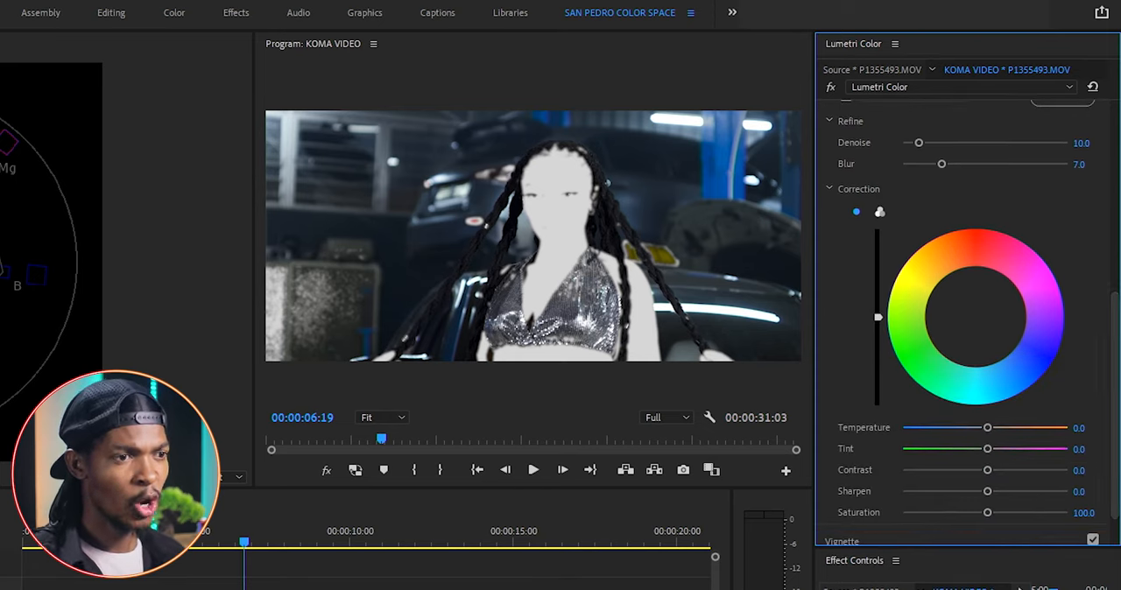
pyautogui.moveTo(1068, 331)
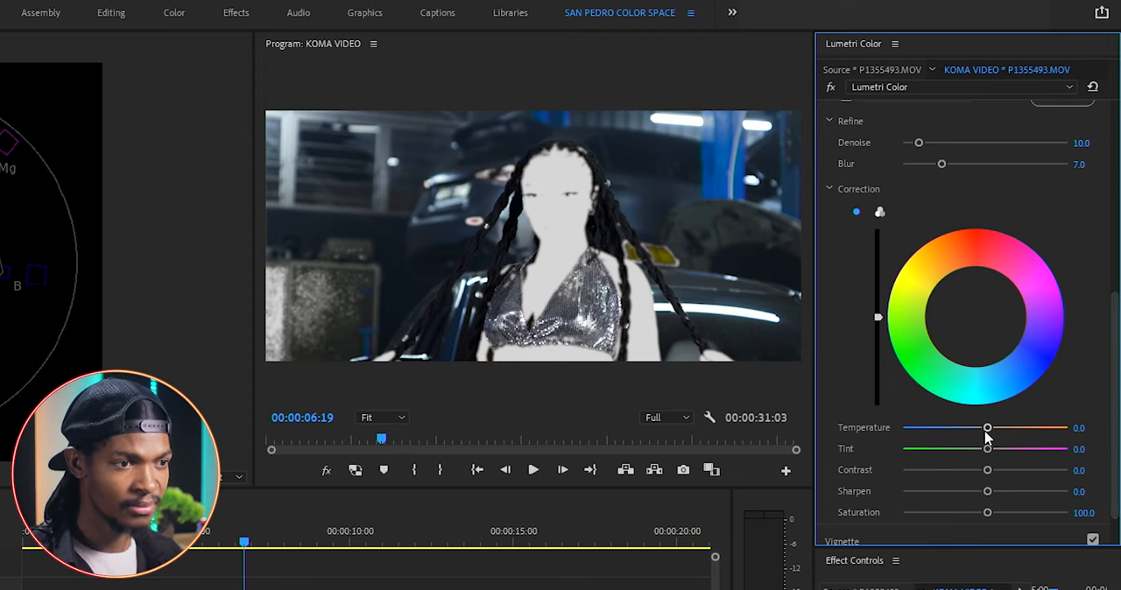
pyautogui.moveTo(988, 428); pyautogui.dragTo(958, 428)
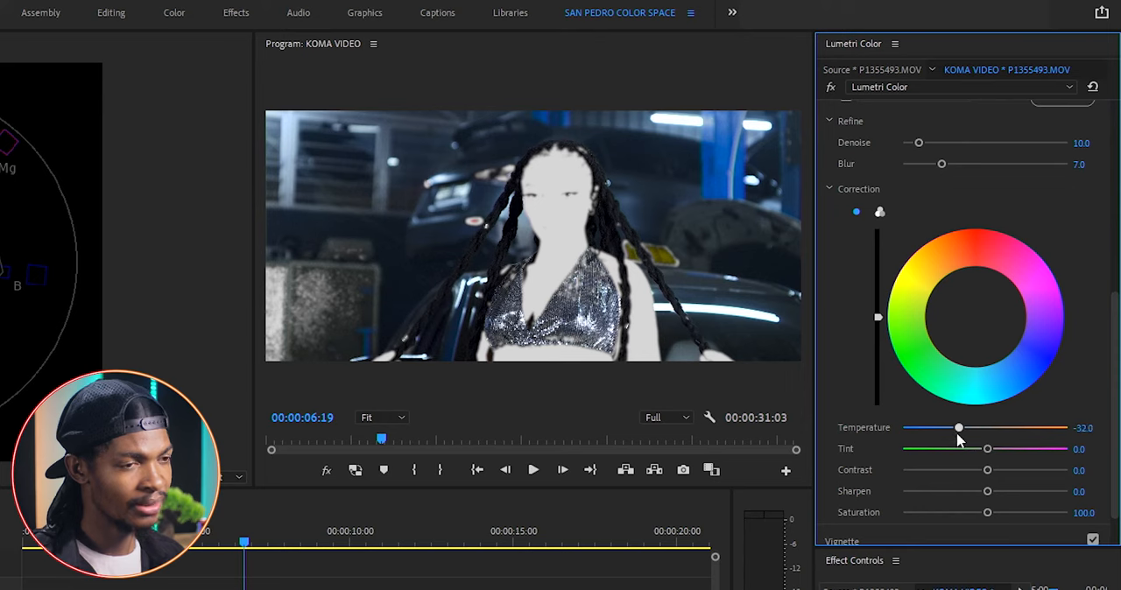
pyautogui.moveTo(959, 428); pyautogui.dragTo(957, 428)
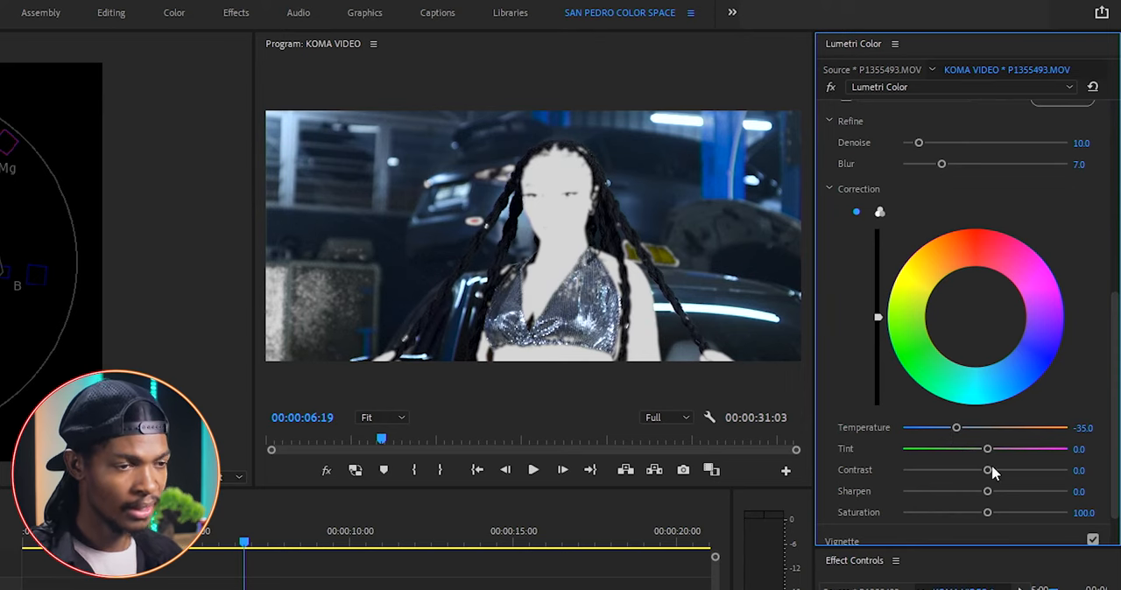
pyautogui.moveTo(883, 222)
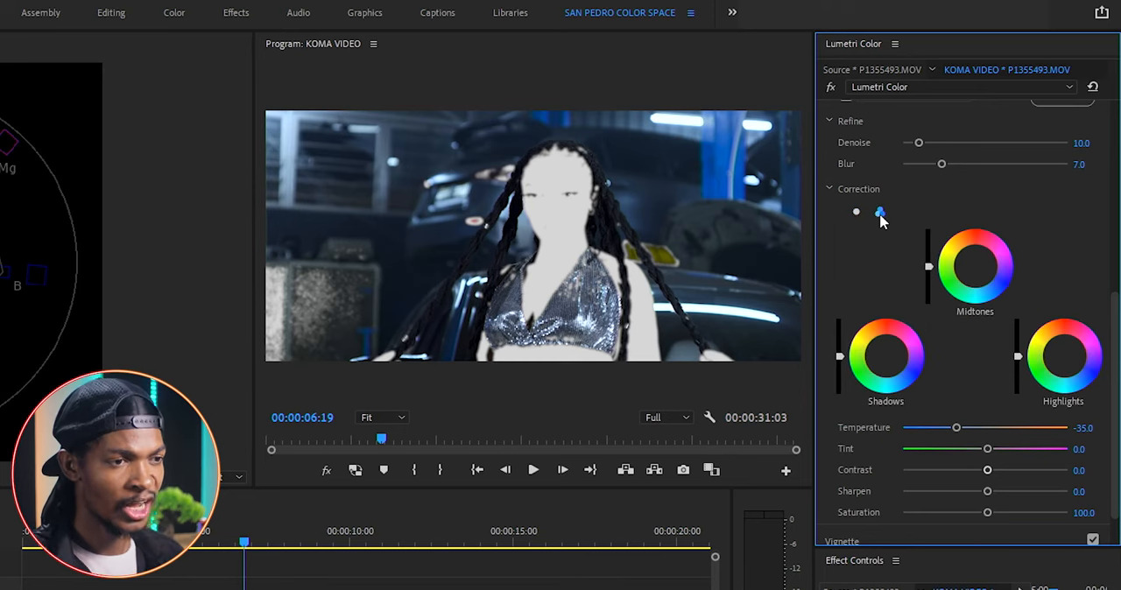
pyautogui.moveTo(874, 237)
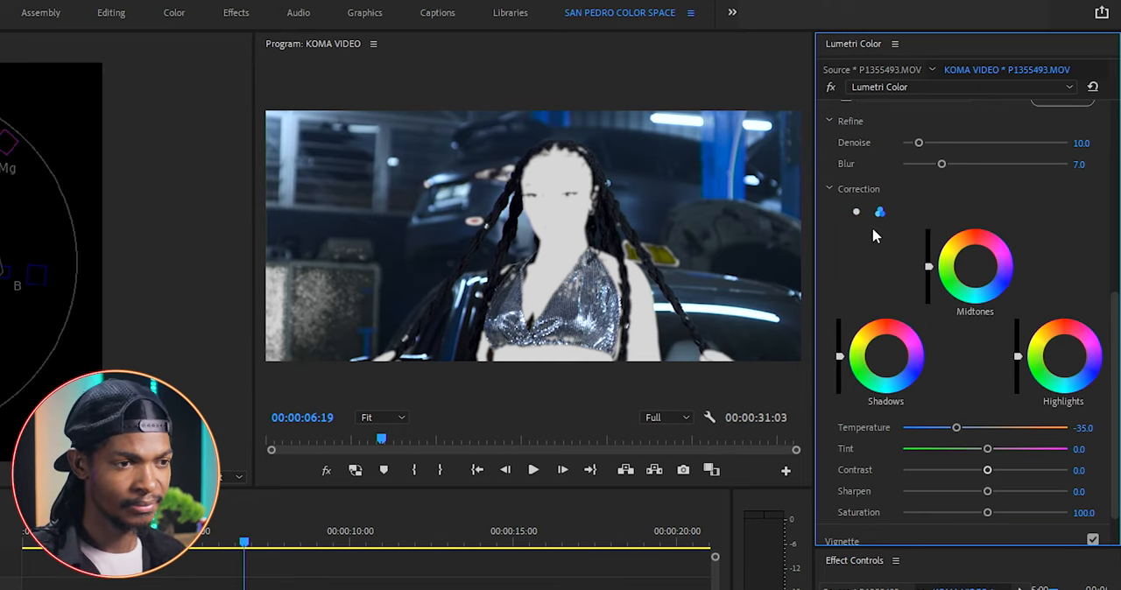
pyautogui.moveTo(832, 331)
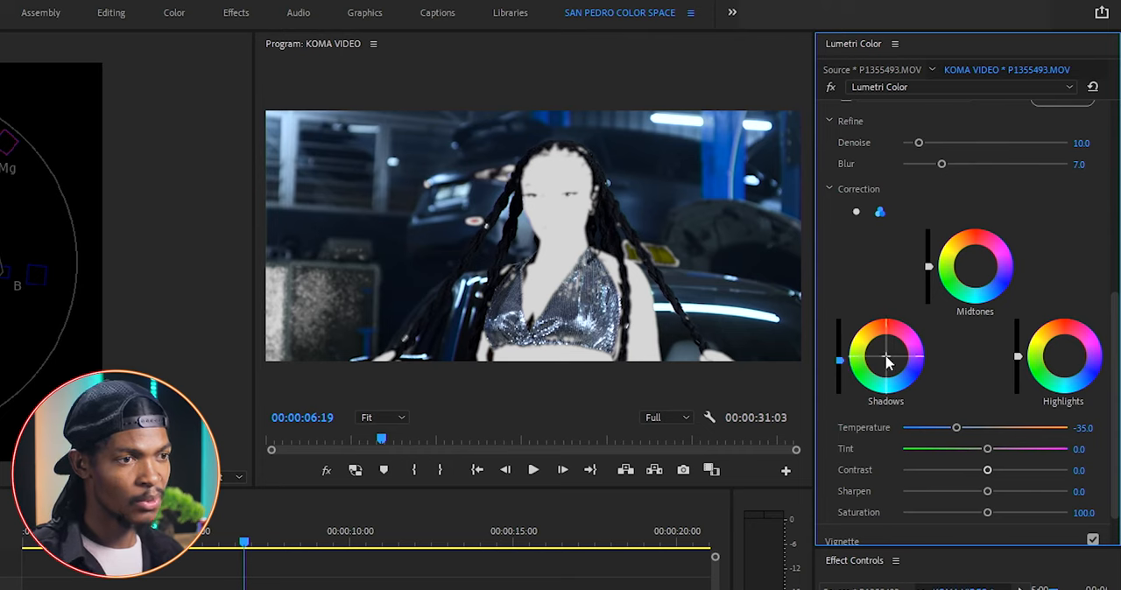
pyautogui.moveTo(885, 361); pyautogui.dragTo(886, 359)
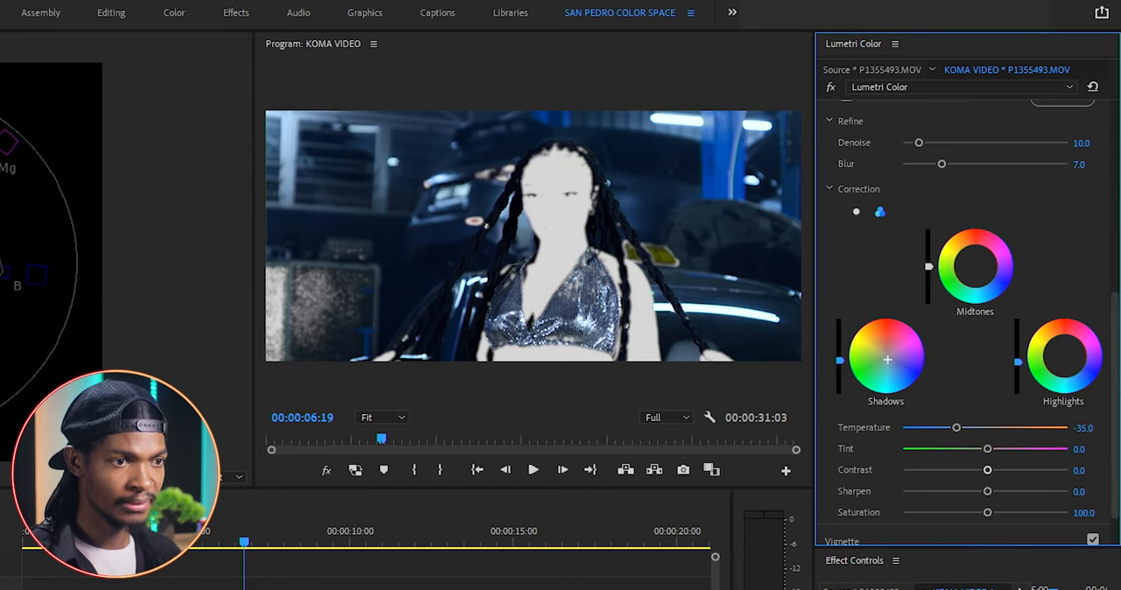
pyautogui.click(1064, 357)
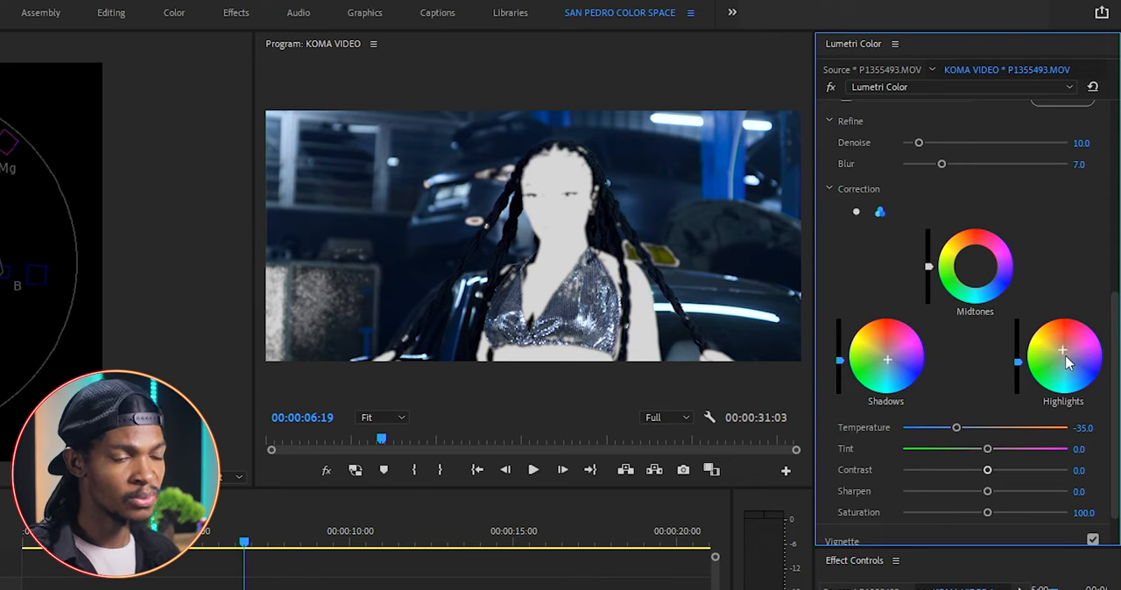
pyautogui.moveTo(988, 515)
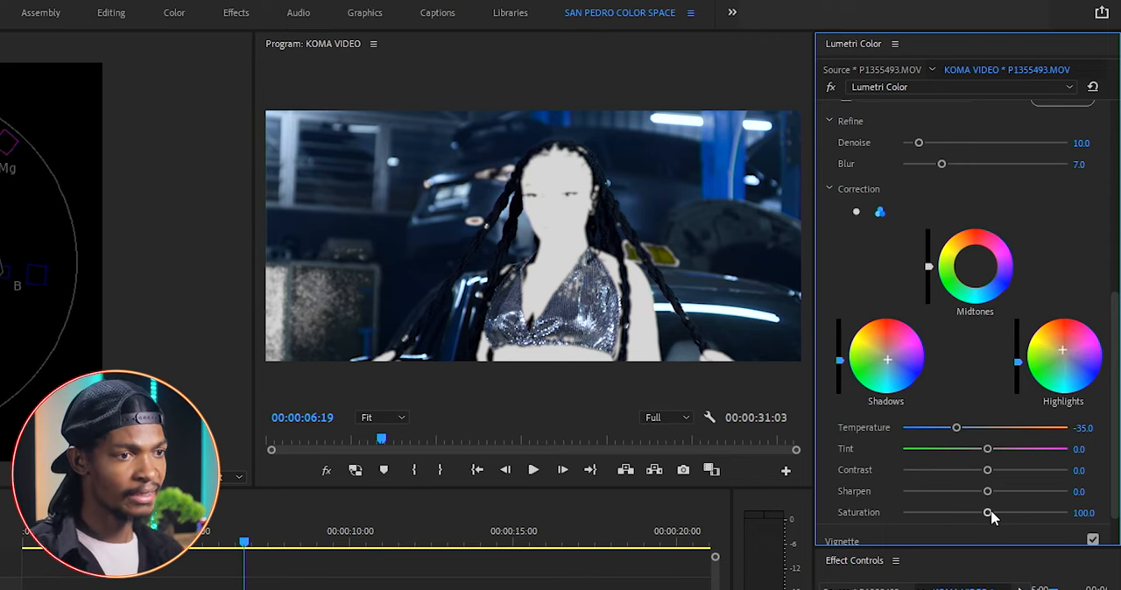
# - Raise the keyed area's Saturation to about 120
pyautogui.moveTo(988, 513); pyautogui.dragTo(995, 513)
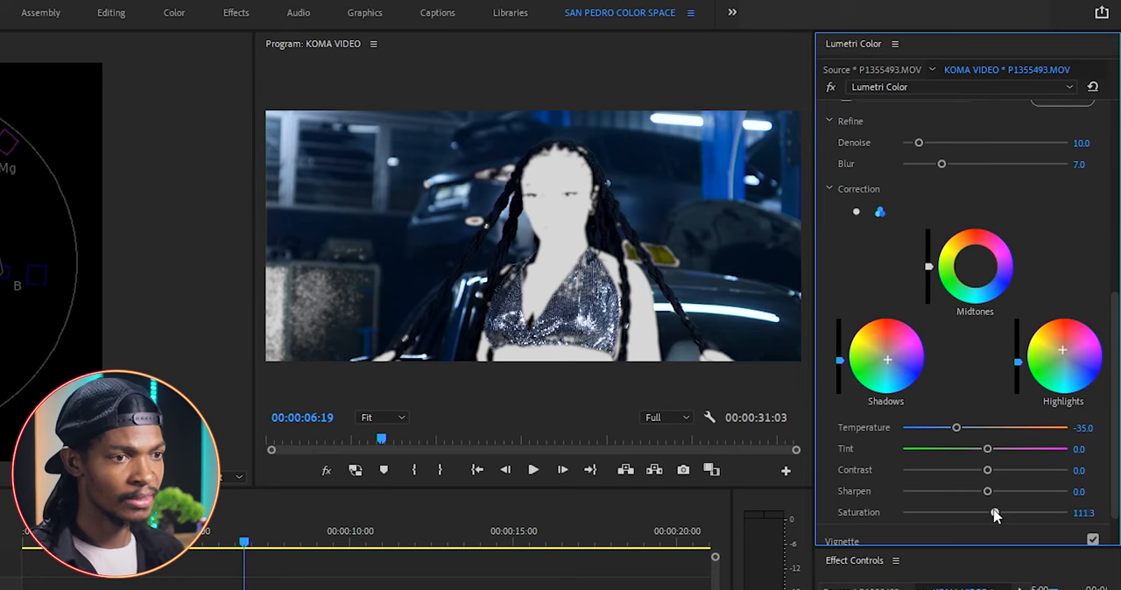
pyautogui.moveTo(995, 512); pyautogui.dragTo(1002, 511)
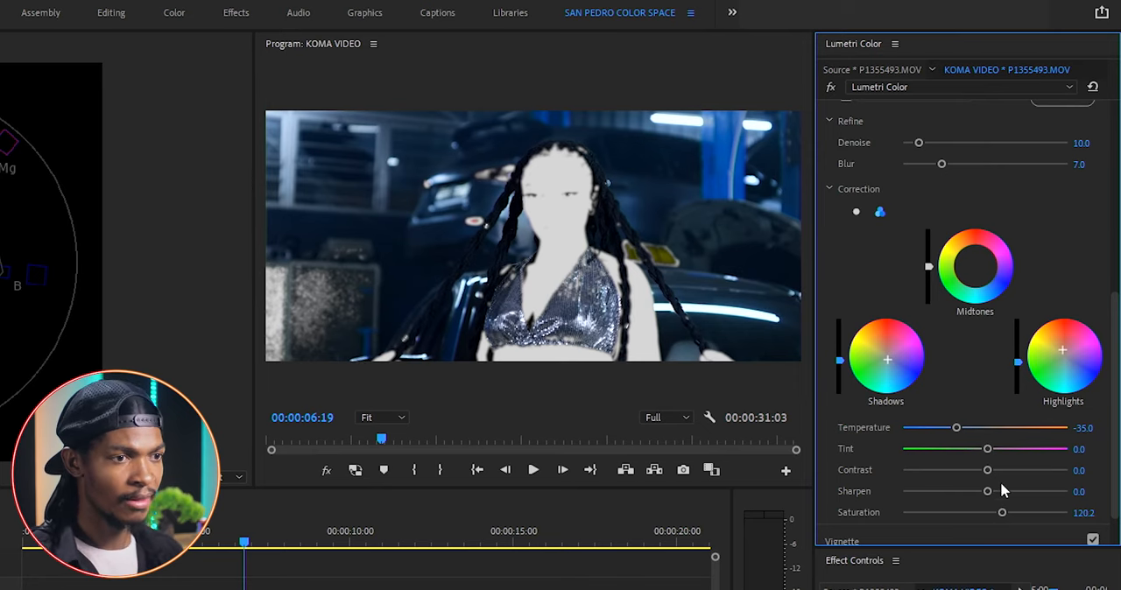
# - Turn off the Color/Gray key preview so the full-colour graded frame shows
pyautogui.scroll(3)
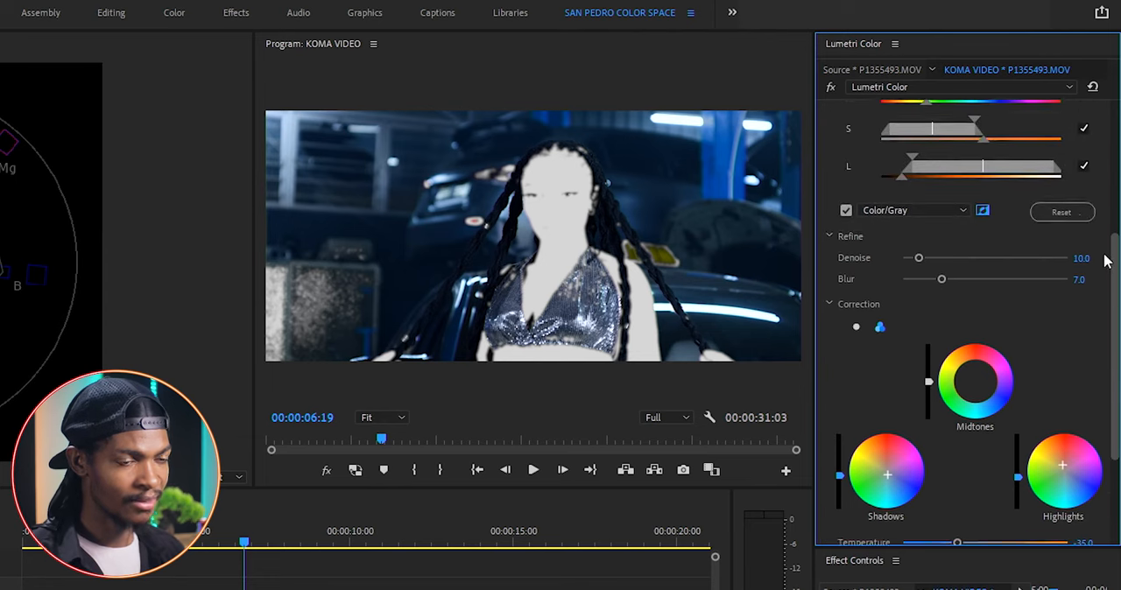
pyautogui.scroll(3)
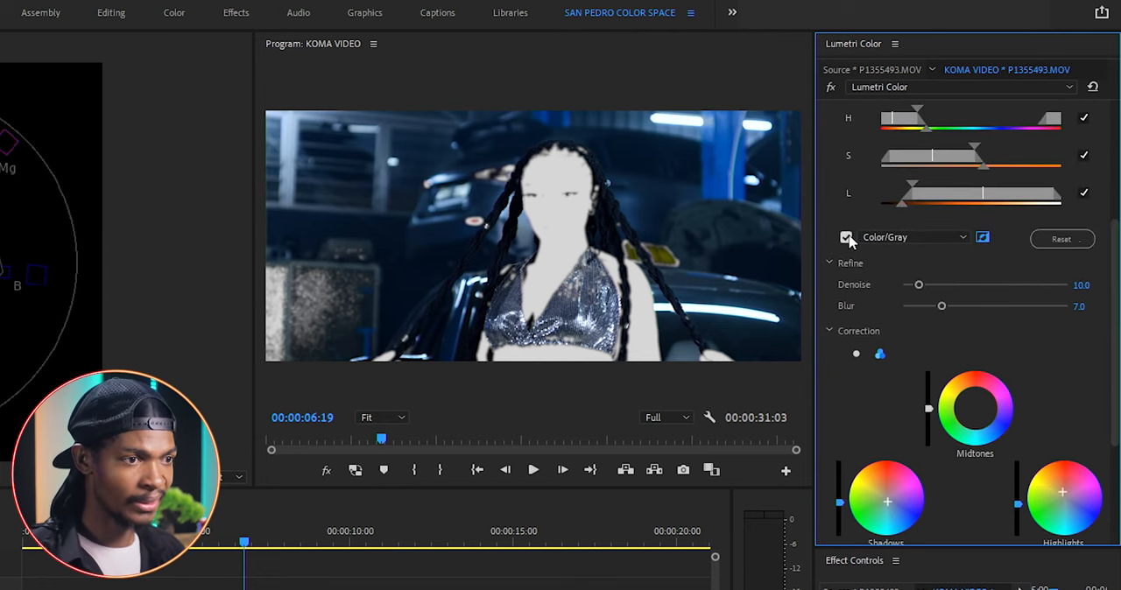
pyautogui.click(846, 238)
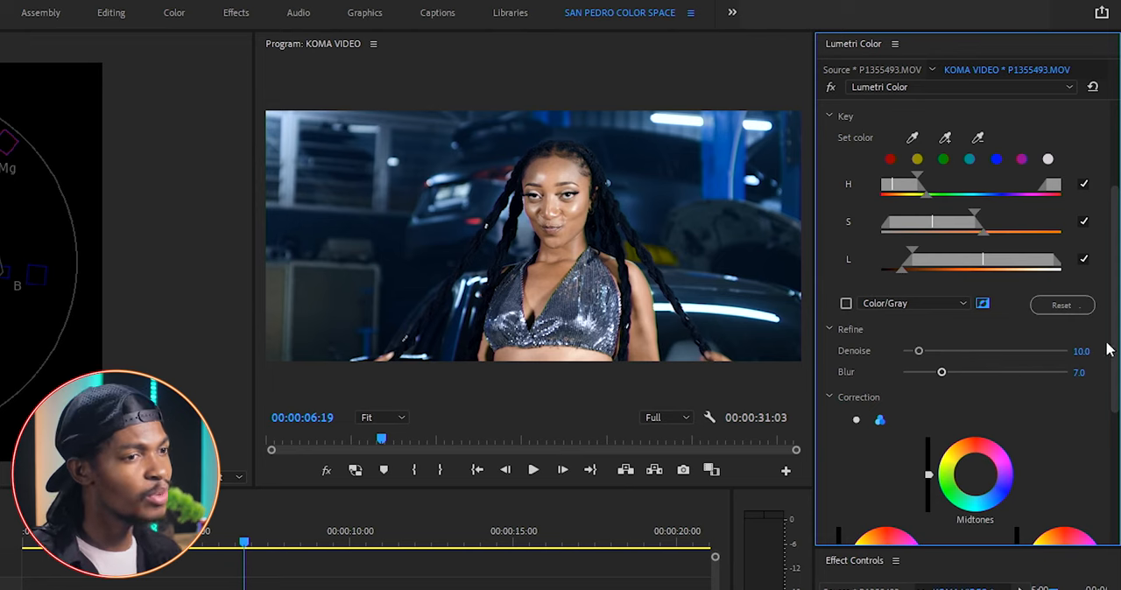
# - Add a small raised bump of points to the Hue vs Hue curve
pyautogui.scroll(3)
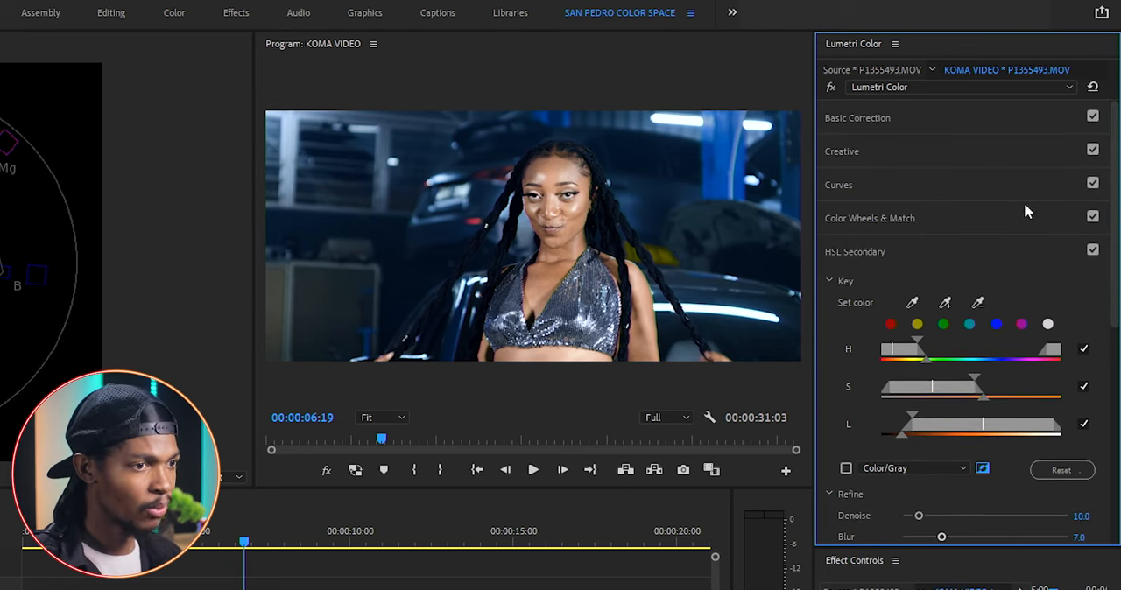
pyautogui.scroll(-3)
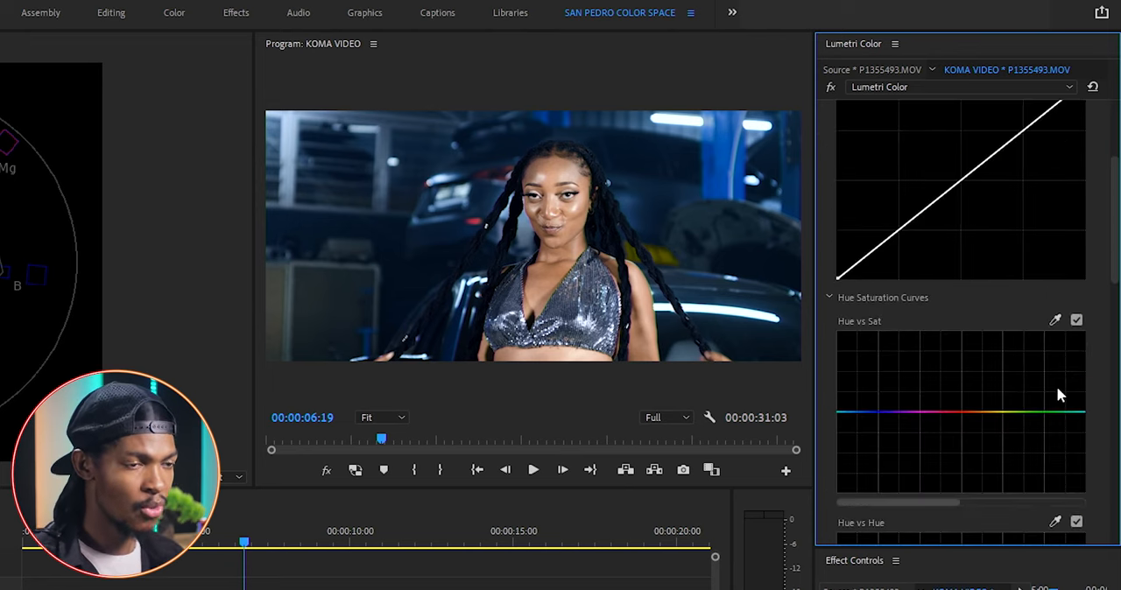
pyautogui.scroll(3)
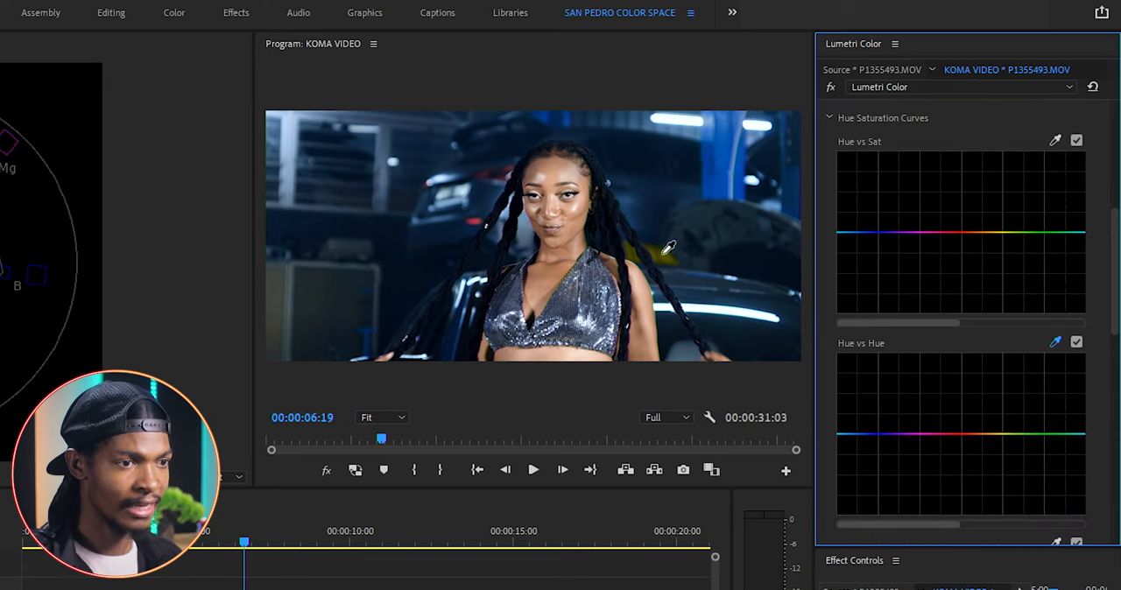
pyautogui.click(998, 429)
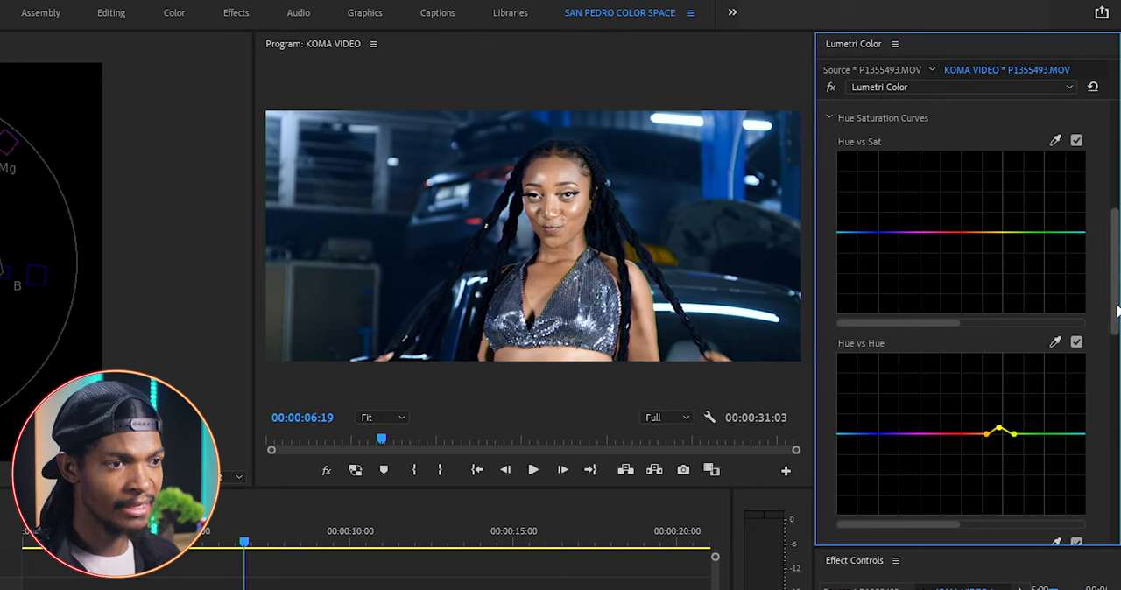
# - Set Creative adjustments to Faded Film 7.4, Sharpen 30, Vibrance 15.3 and Saturation 95.6
pyautogui.scroll(3)
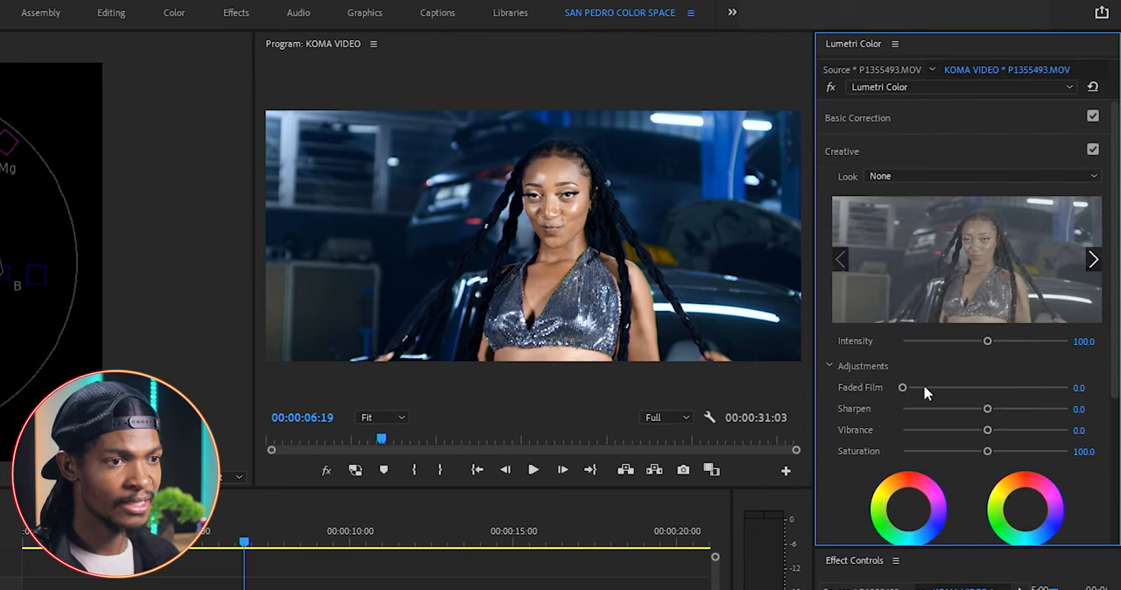
pyautogui.moveTo(902, 387); pyautogui.dragTo(911, 387)
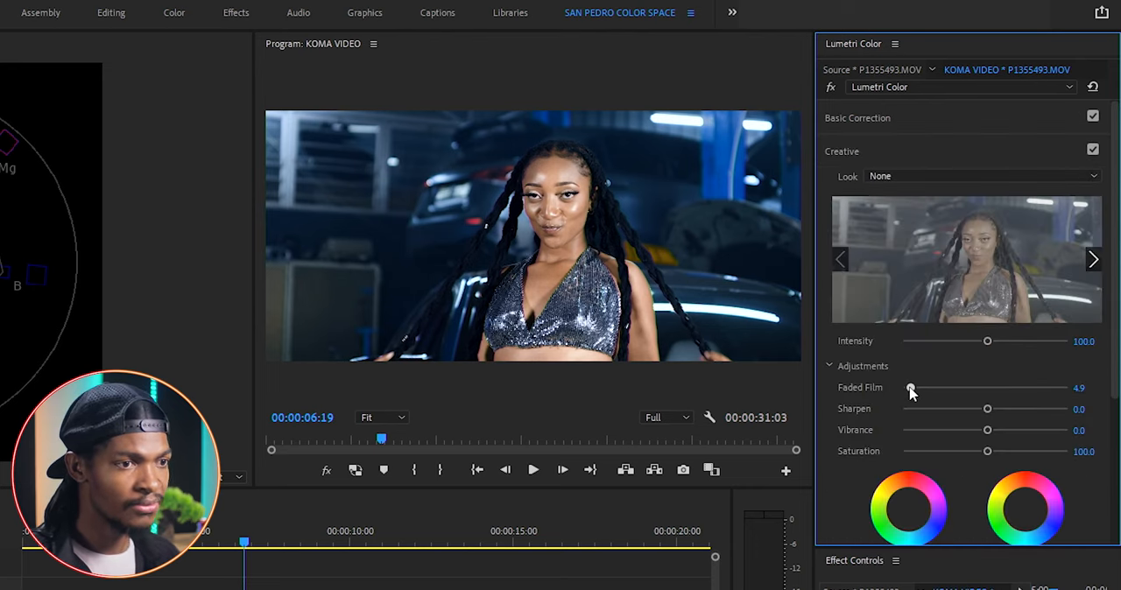
pyautogui.moveTo(911, 389); pyautogui.dragTo(916, 389)
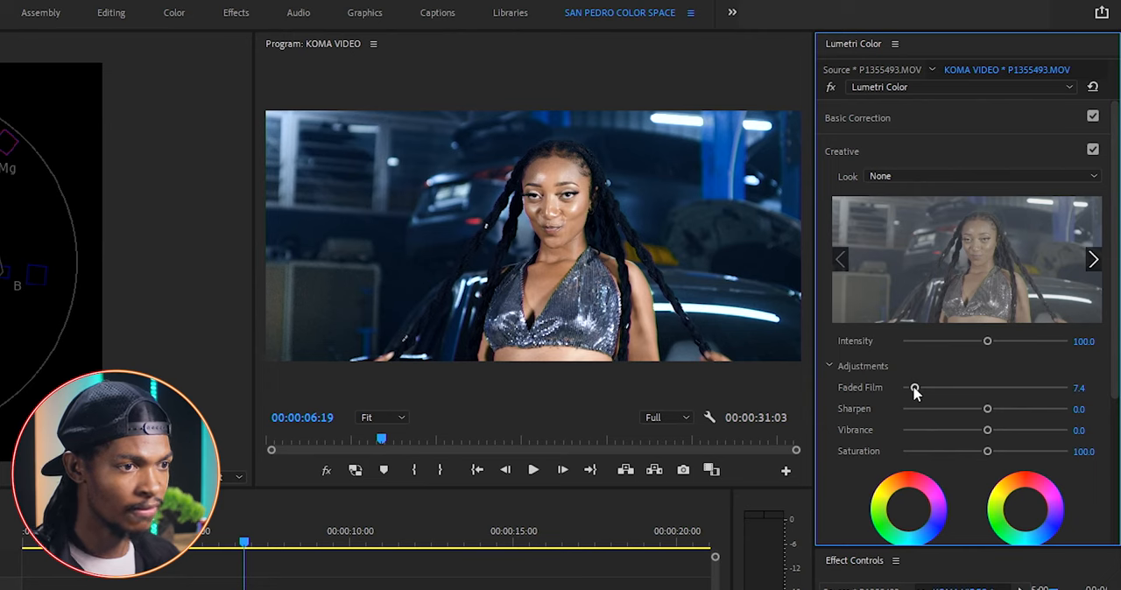
pyautogui.moveTo(988, 435)
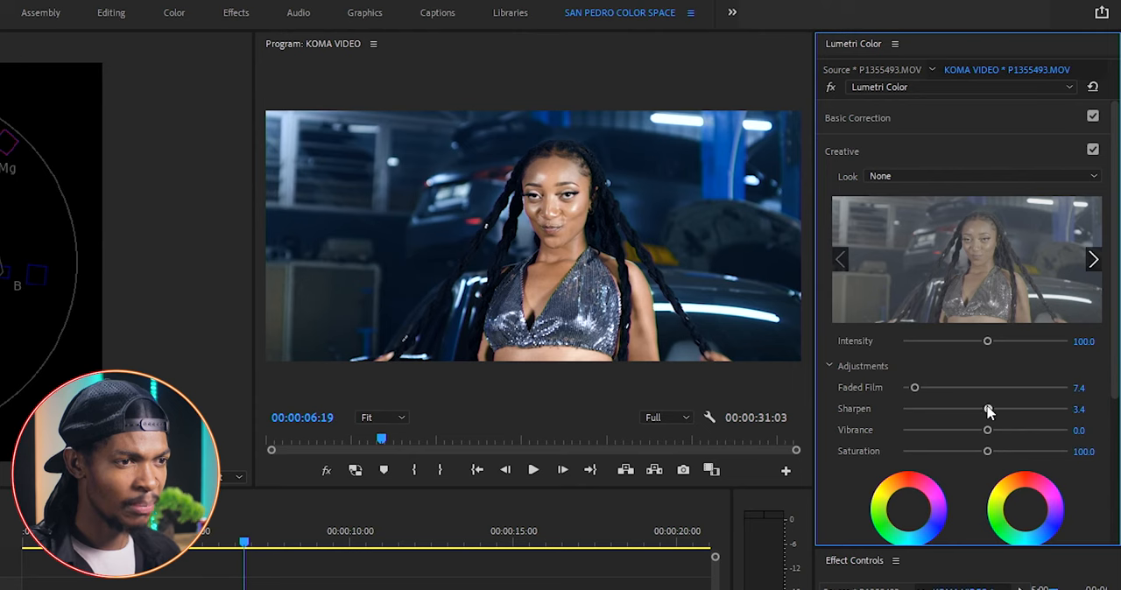
pyautogui.moveTo(988, 410); pyautogui.dragTo(1009, 410)
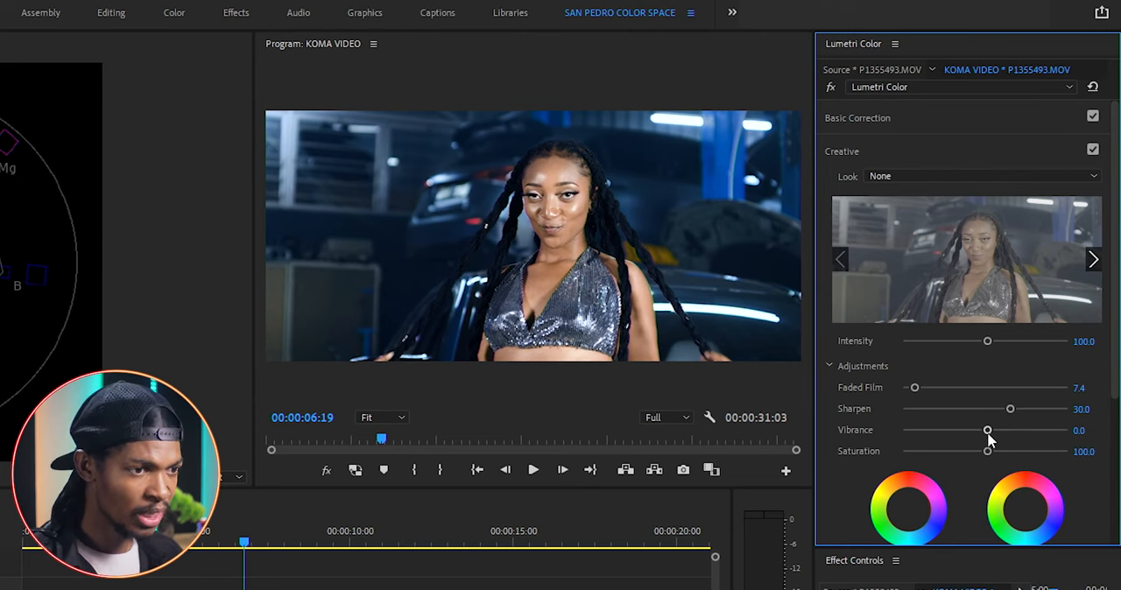
pyautogui.moveTo(983, 431); pyautogui.dragTo(997, 431)
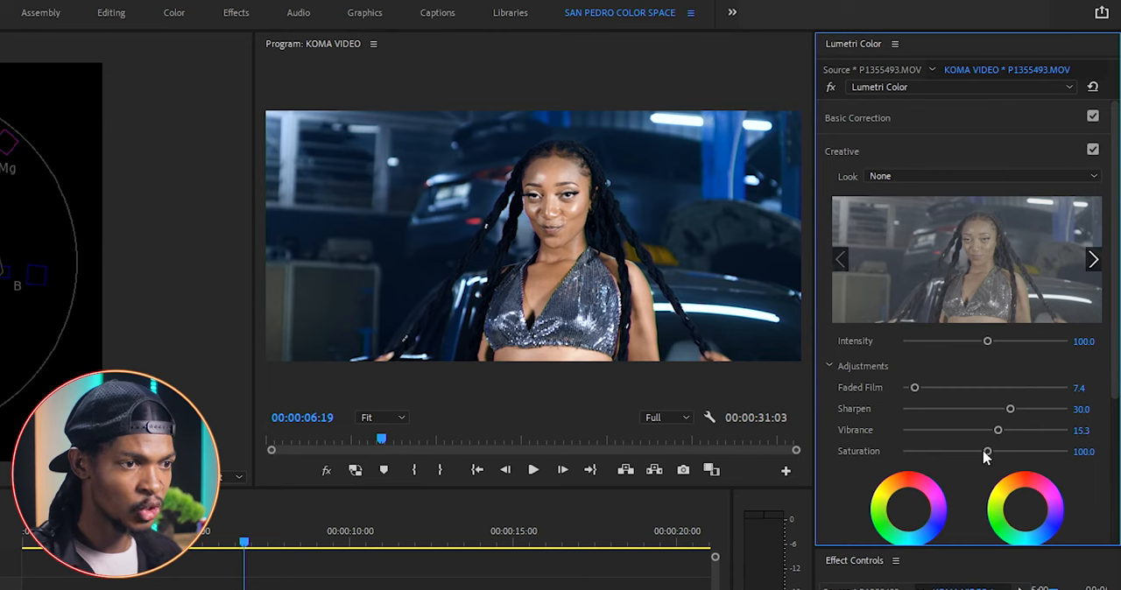
pyautogui.moveTo(988, 452); pyautogui.dragTo(981, 451)
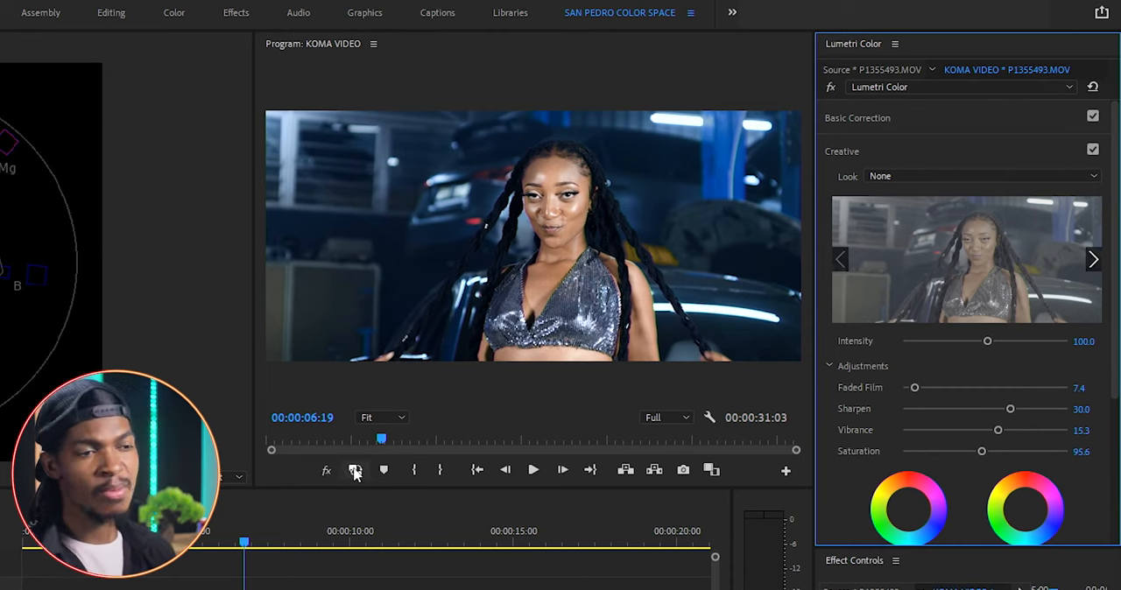
pyautogui.click(325, 471)
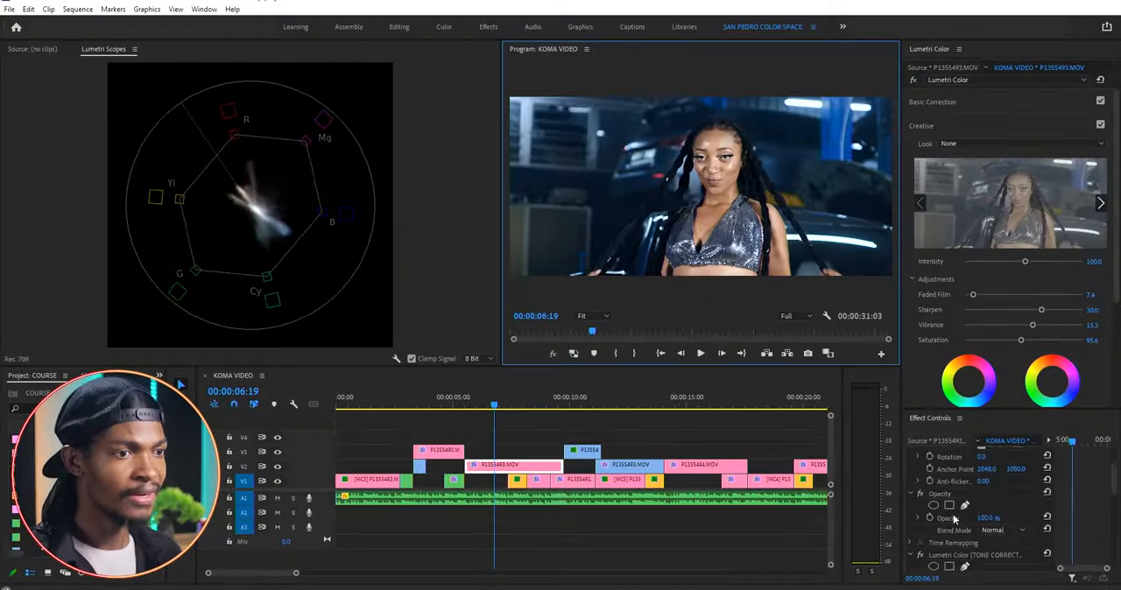
# - Rename the Lumetri Color effect instance to COLOR GRADE
pyautogui.rightClick(960, 518)
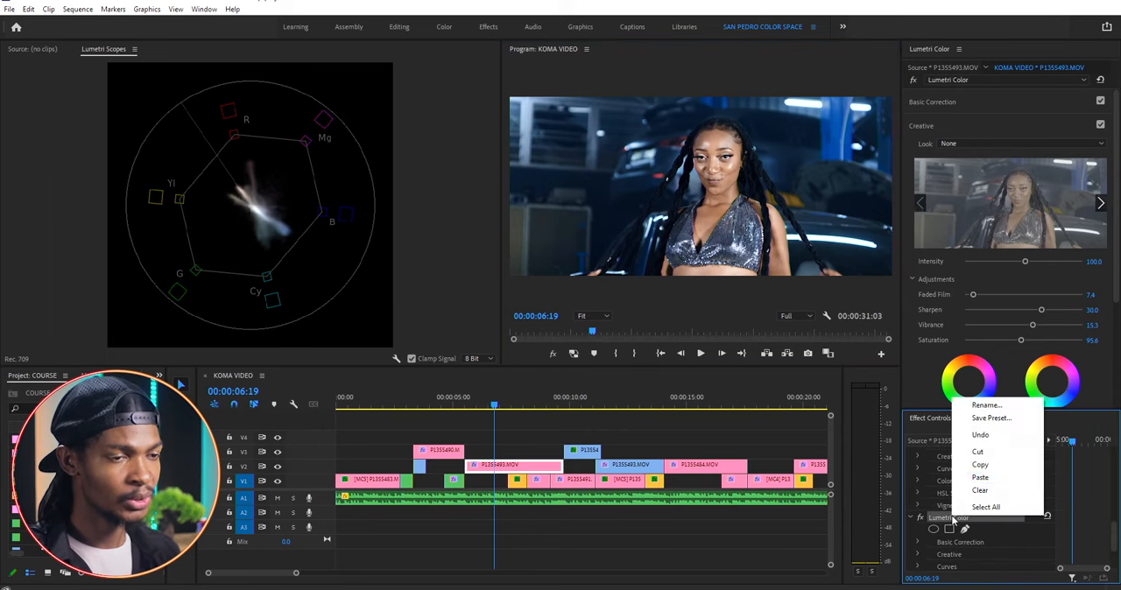
pyautogui.click(986, 405)
pyautogui.write('COLOR GRADE')
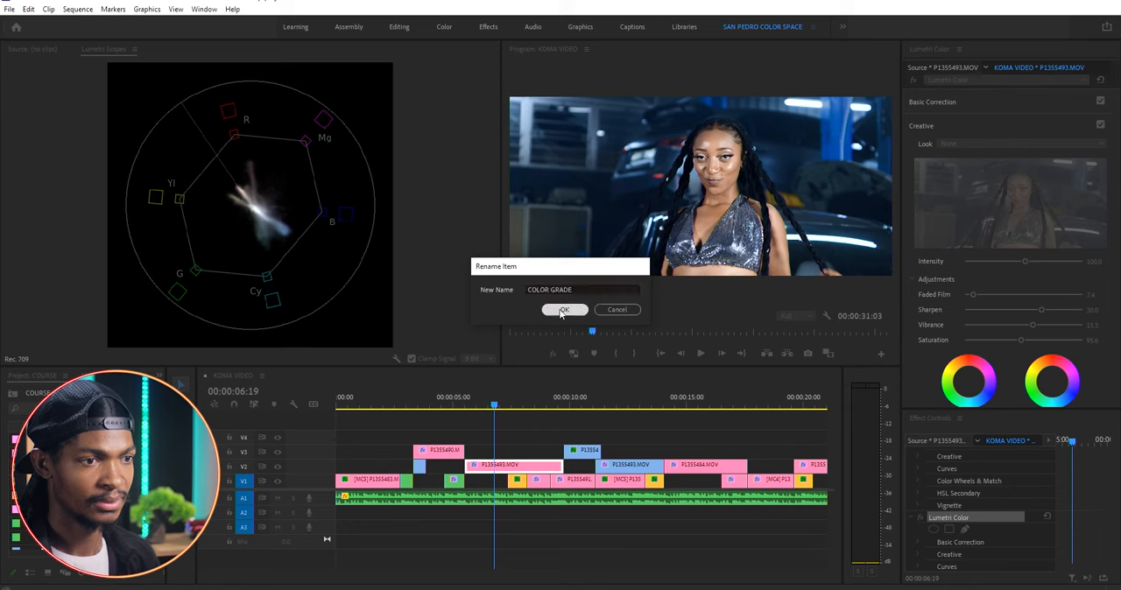
pyautogui.click(564, 310)
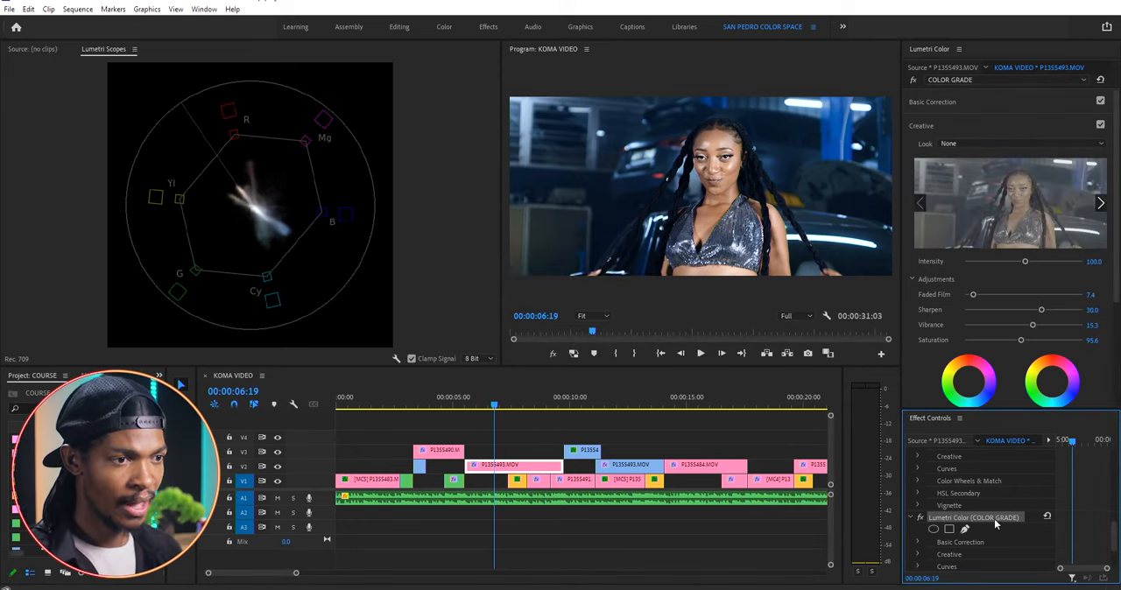